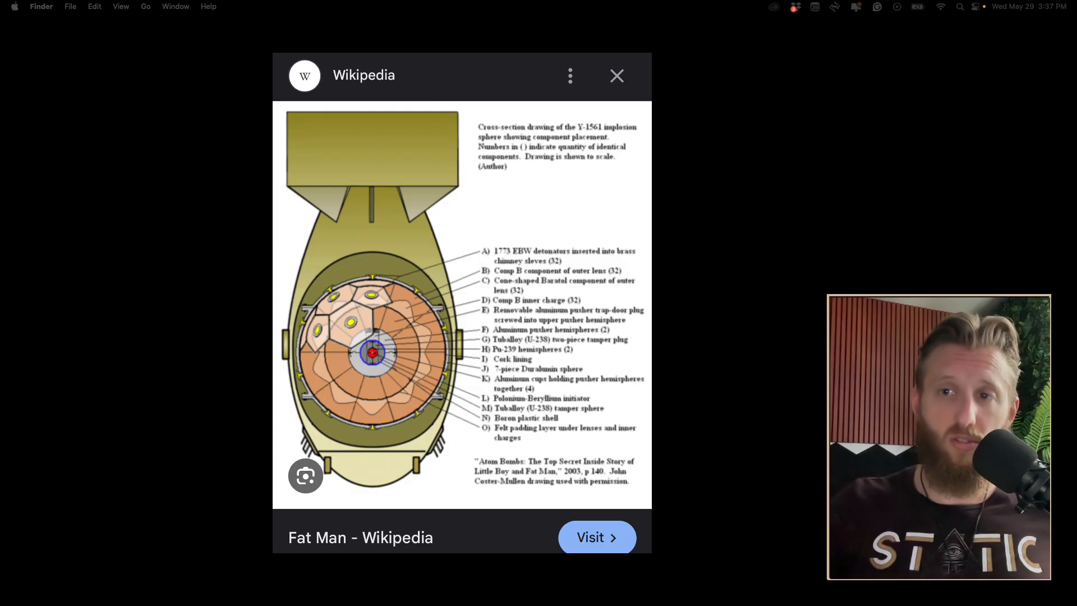
Scroll the Bassforge storefront past Codex Esoterica until Harmonic Alchemy: Mastery Lab's sale price shows
left_click(616, 76)
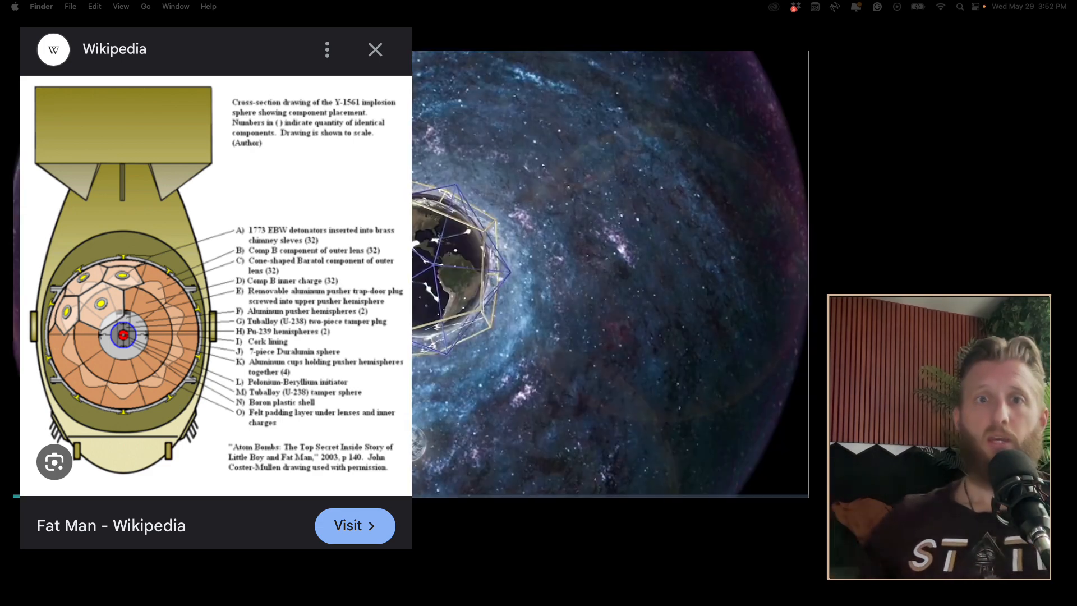
left_click(375, 49)
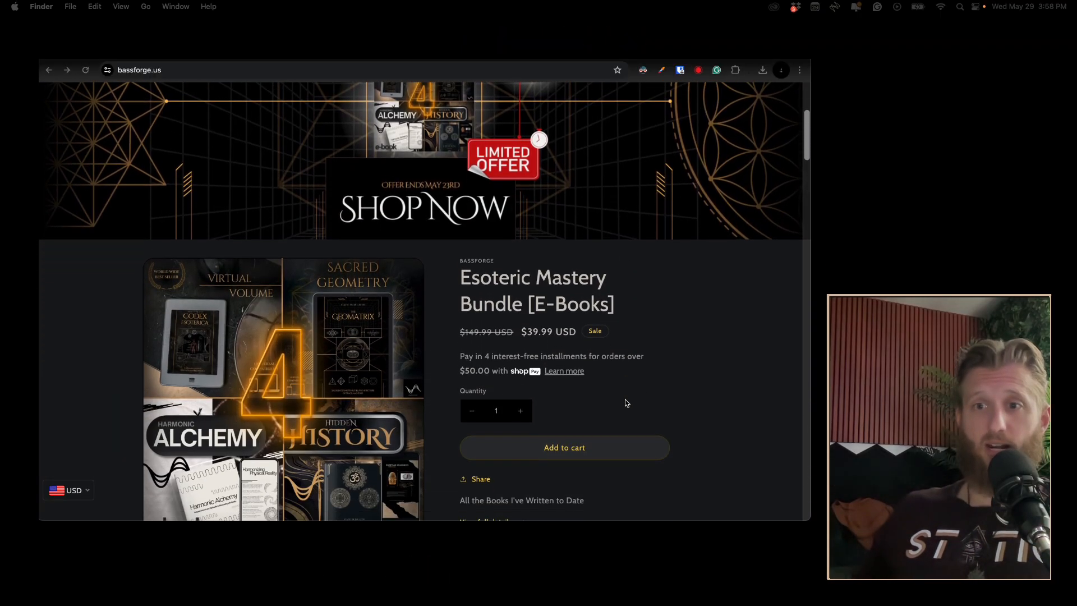
scroll("down", 3)
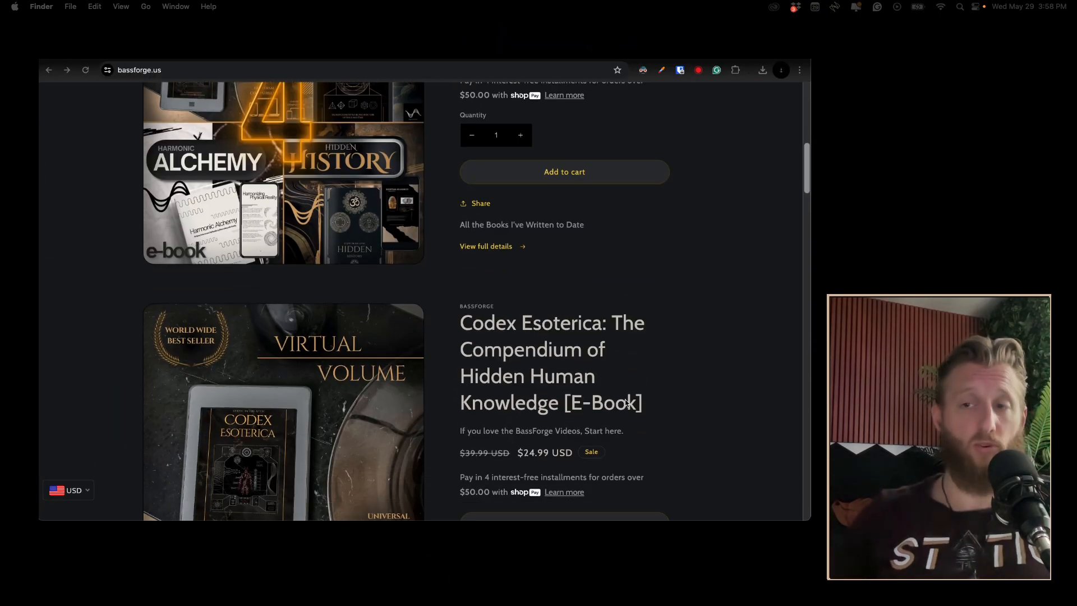
scroll("down", 3)
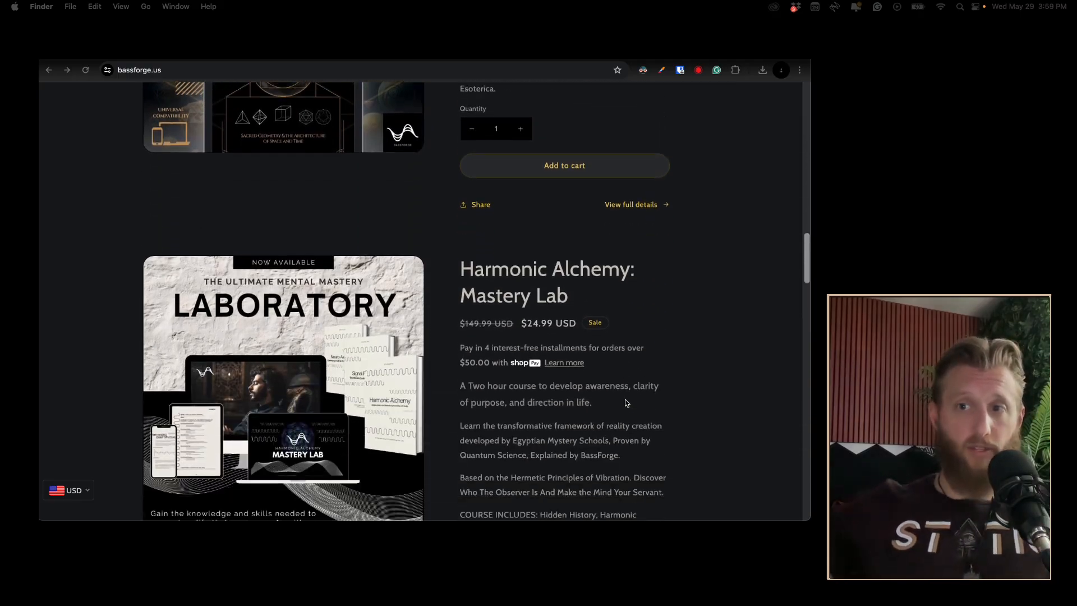